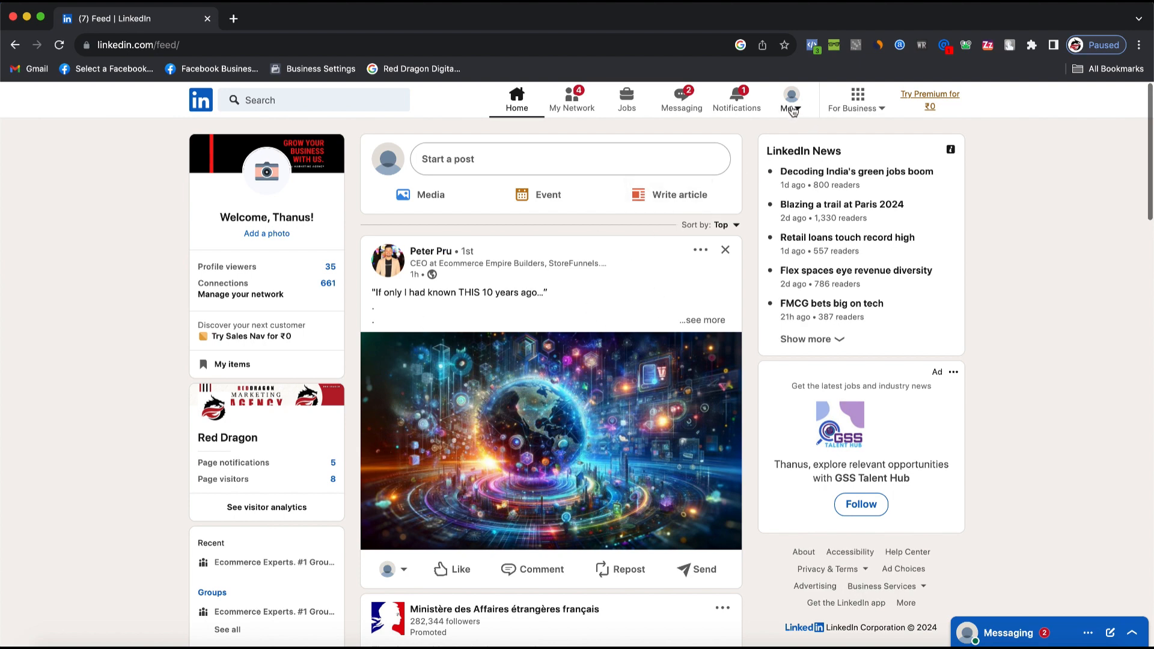
Step: Open Settings & Privacy from the Me account menu
click(790, 96)
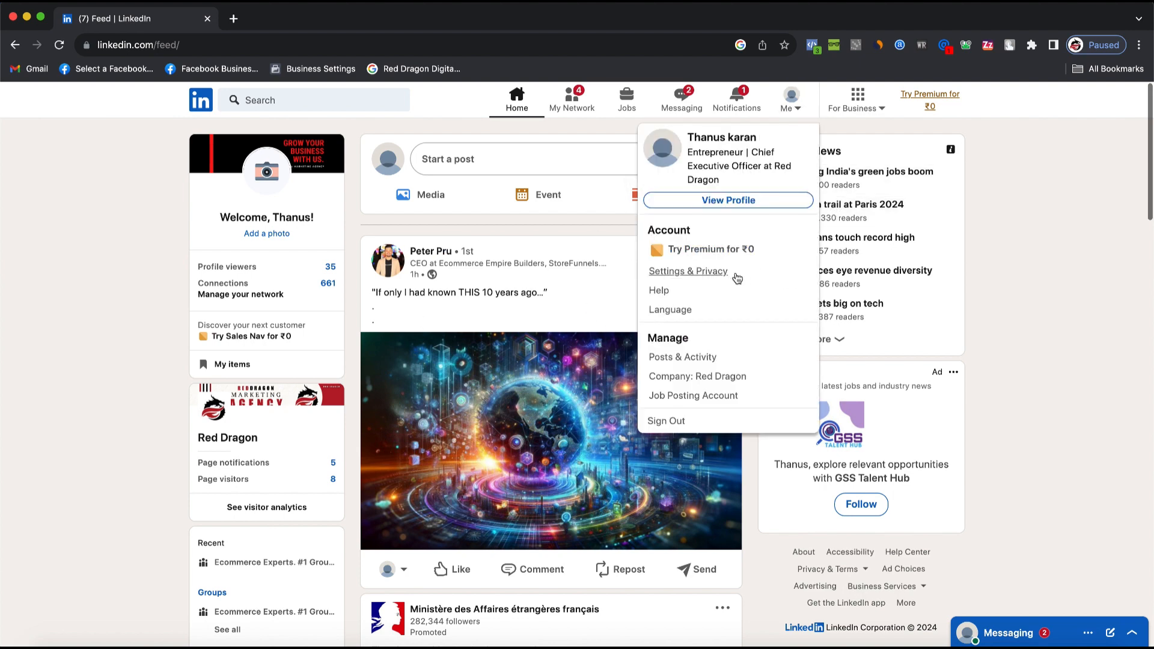
click(688, 271)
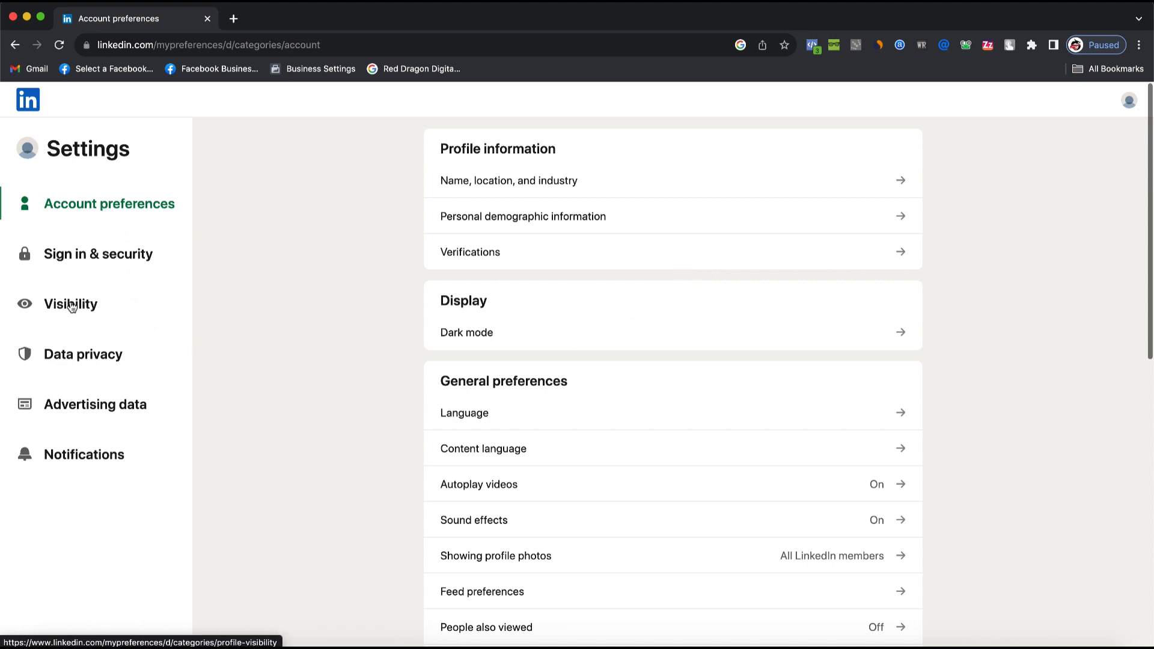
click(70, 304)
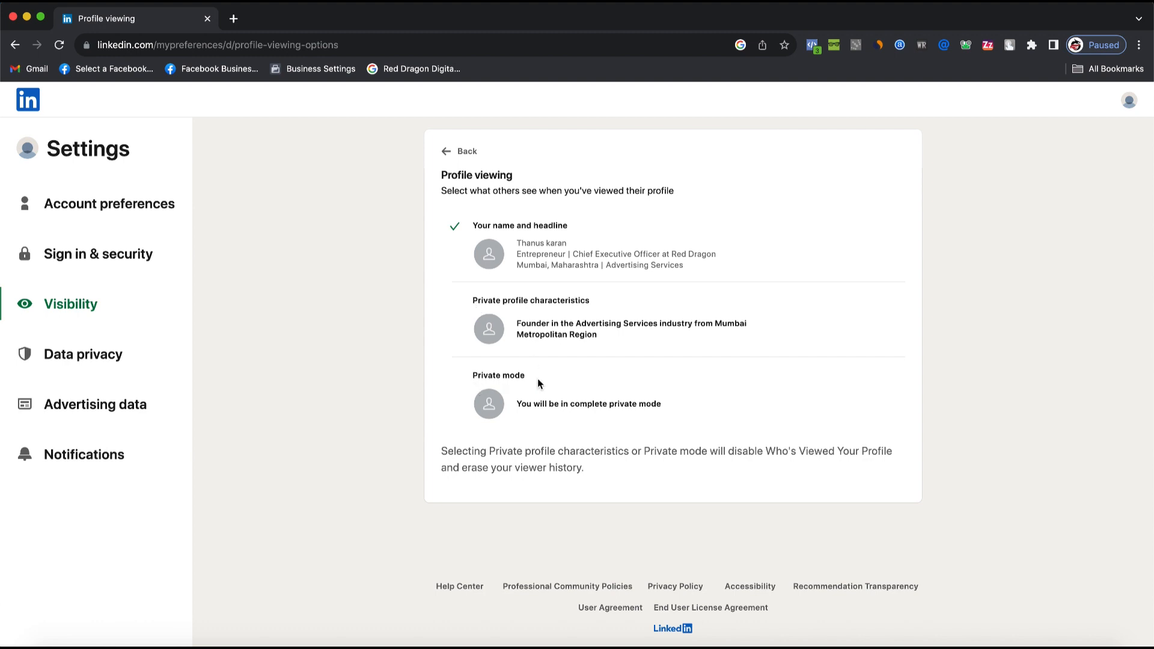
click(454, 375)
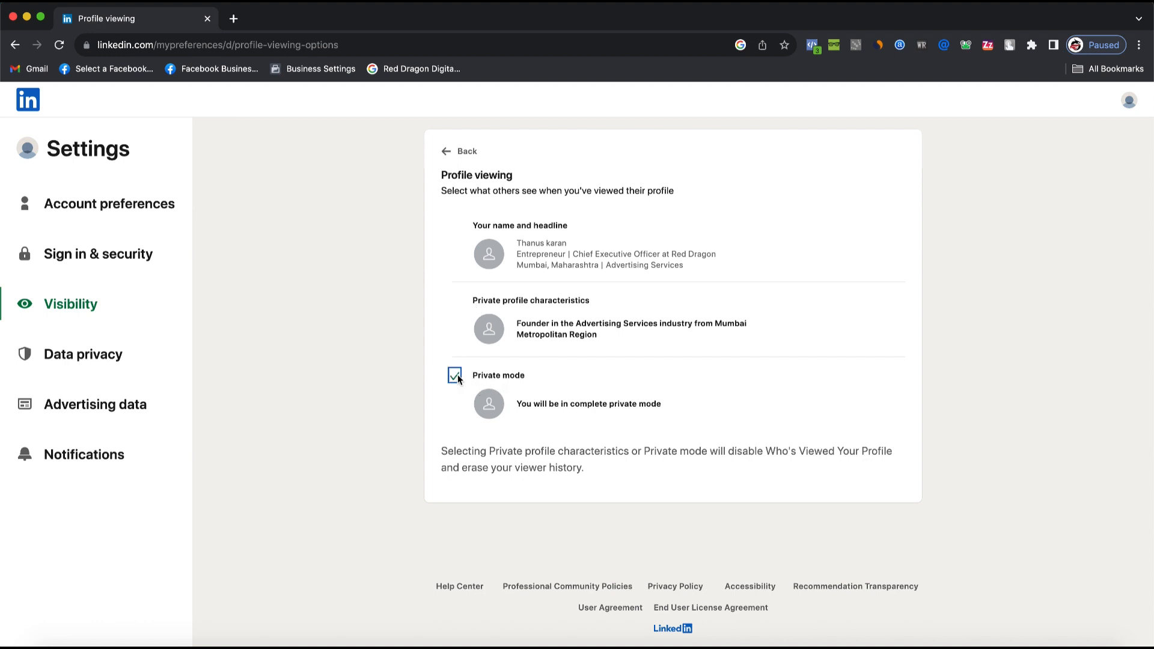
click(459, 151)
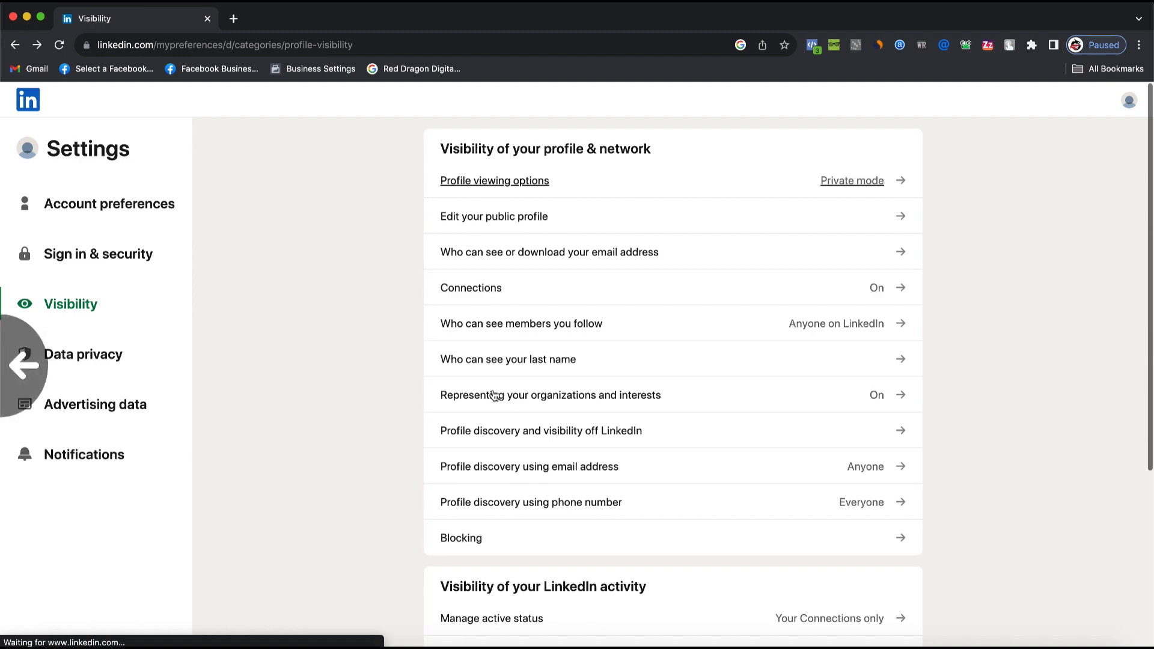
click(27, 99)
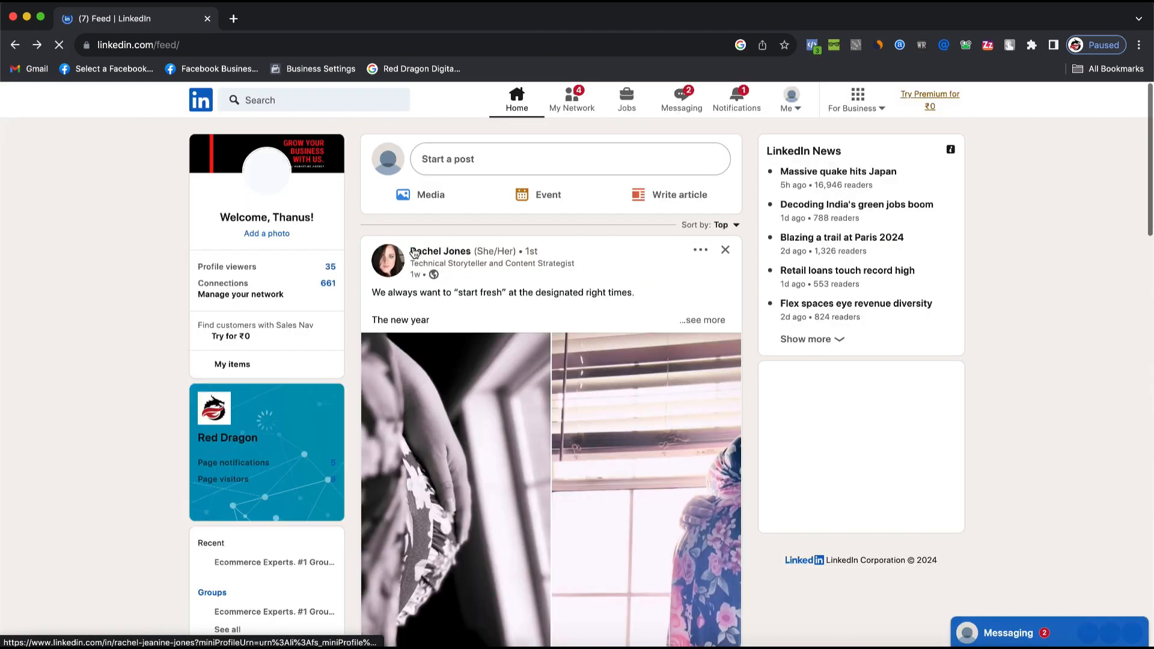
click(440, 251)
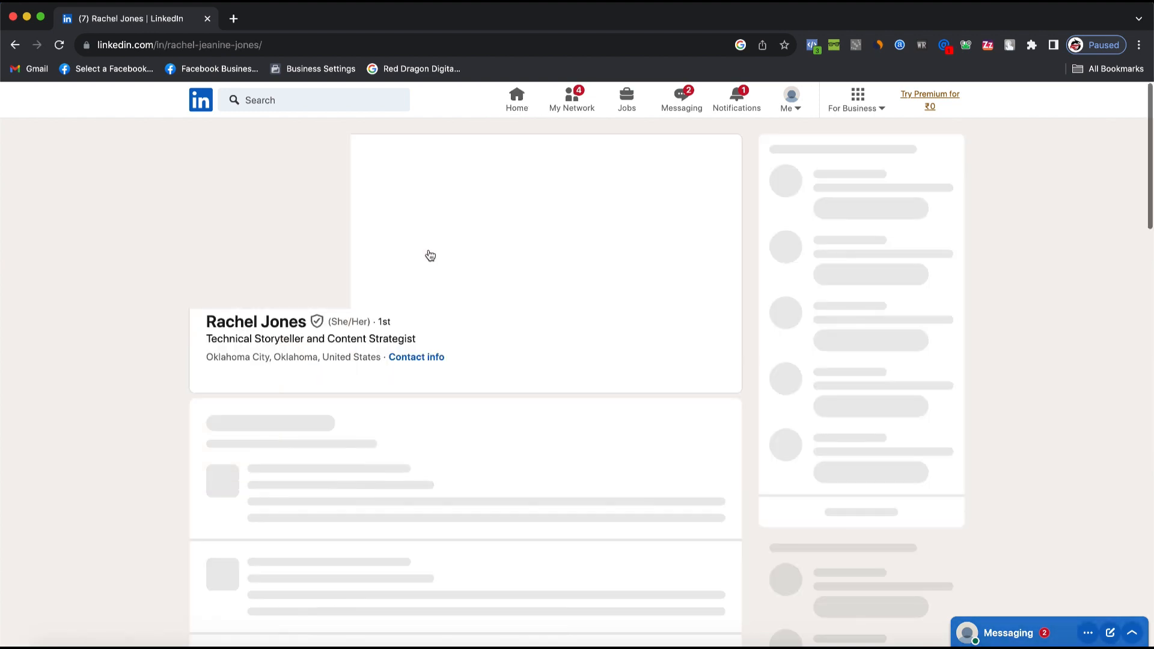
scroll(down, 3)
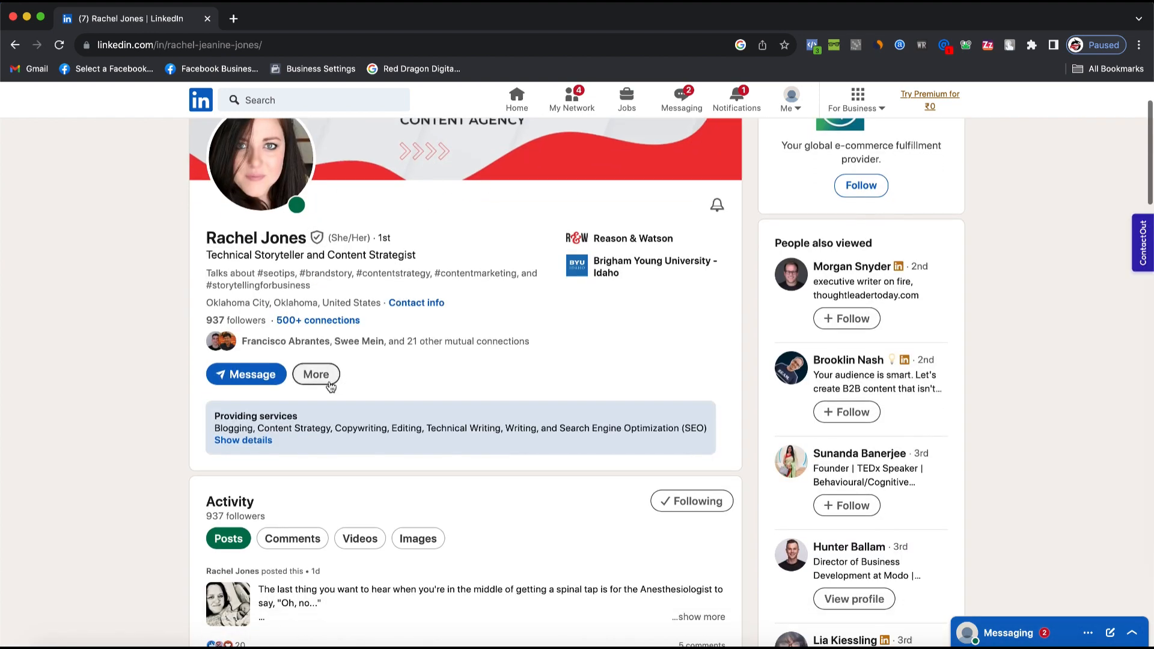
Step: Open the Report / Block option from the profile's More menu
click(315, 373)
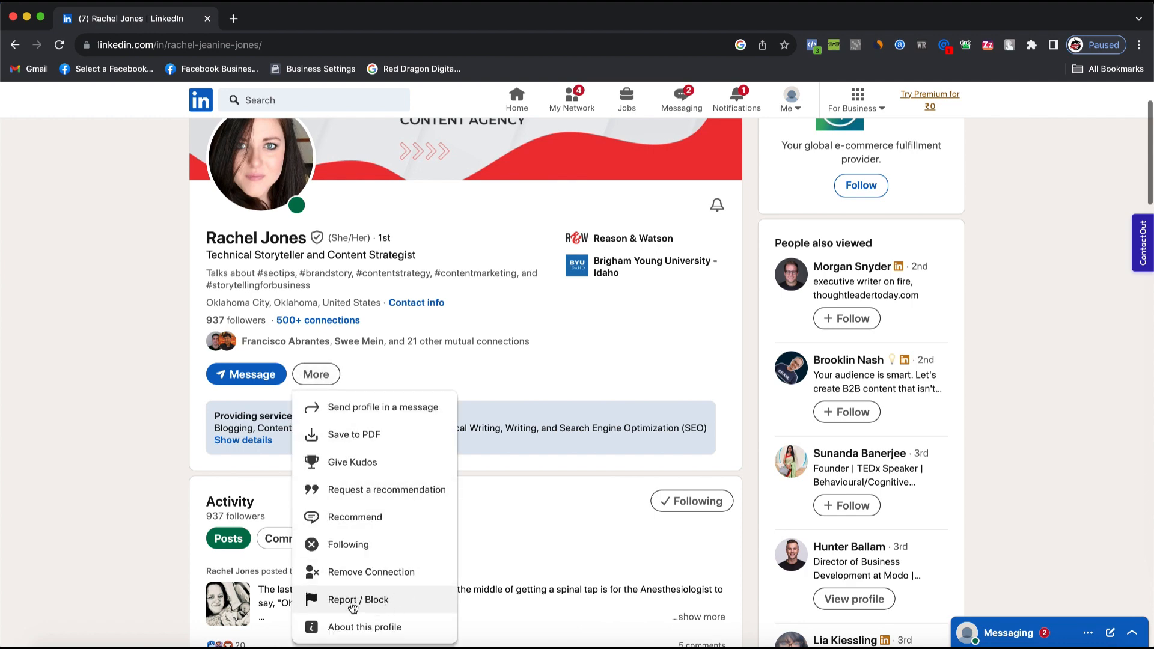
click(358, 599)
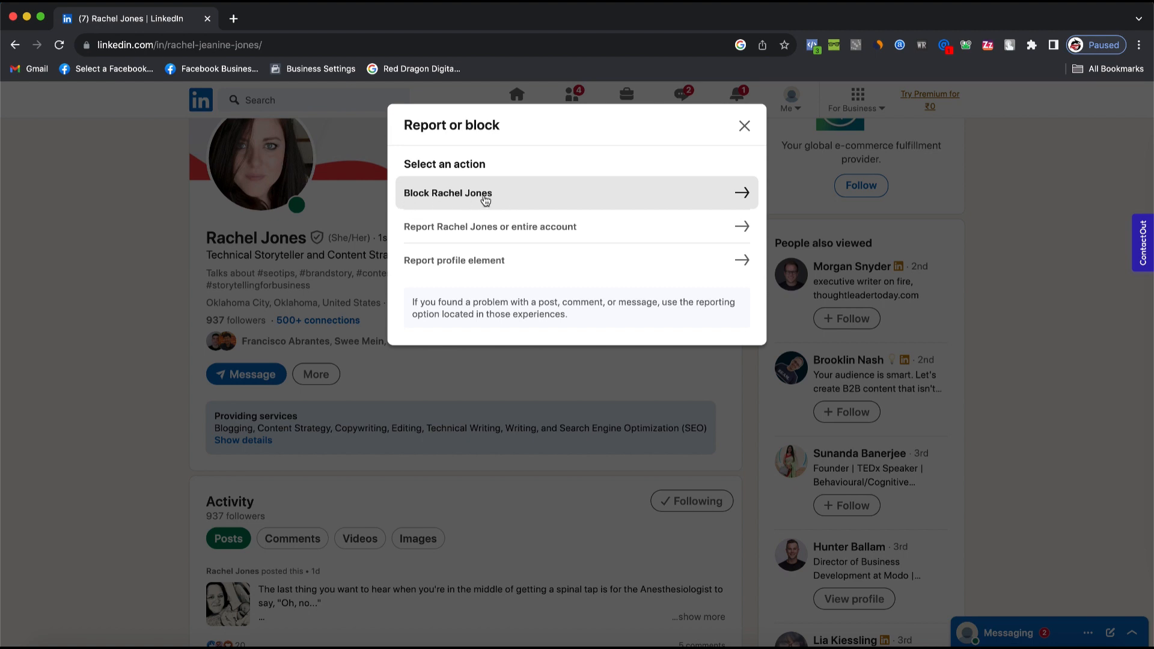
mouse_move(567, 192)
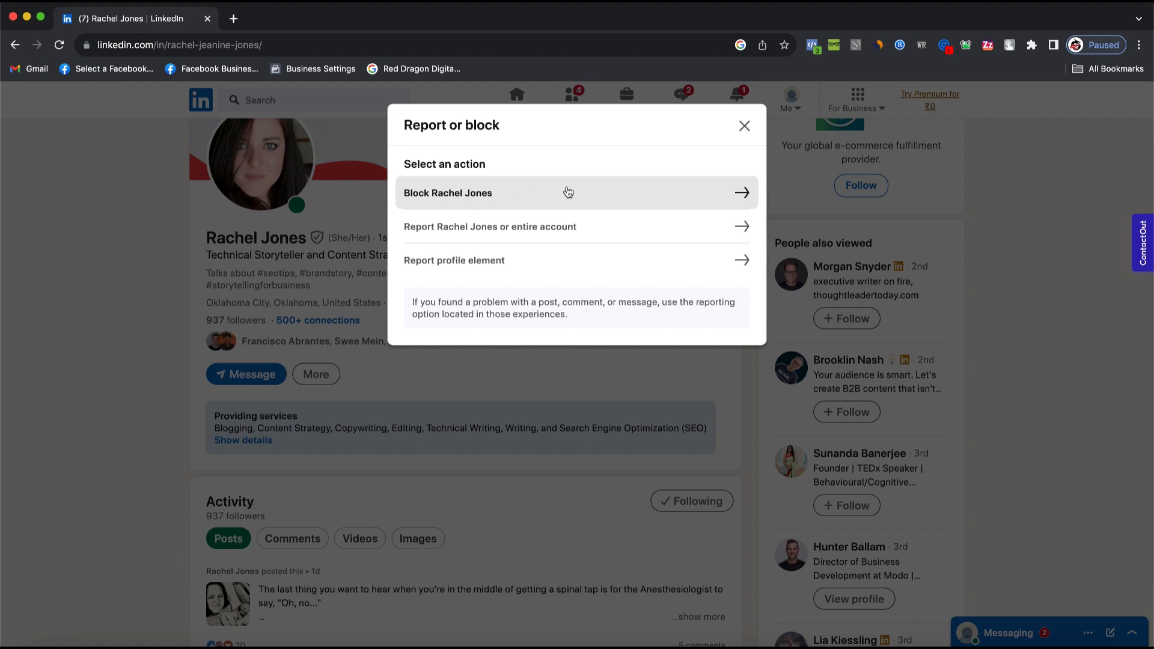